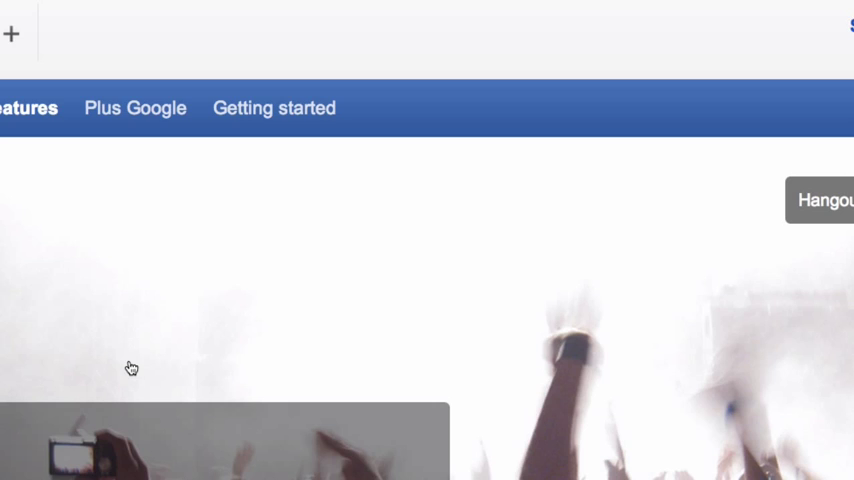
Begin a new Hangout On Air and name it 'test 5'
scroll(down, 3)
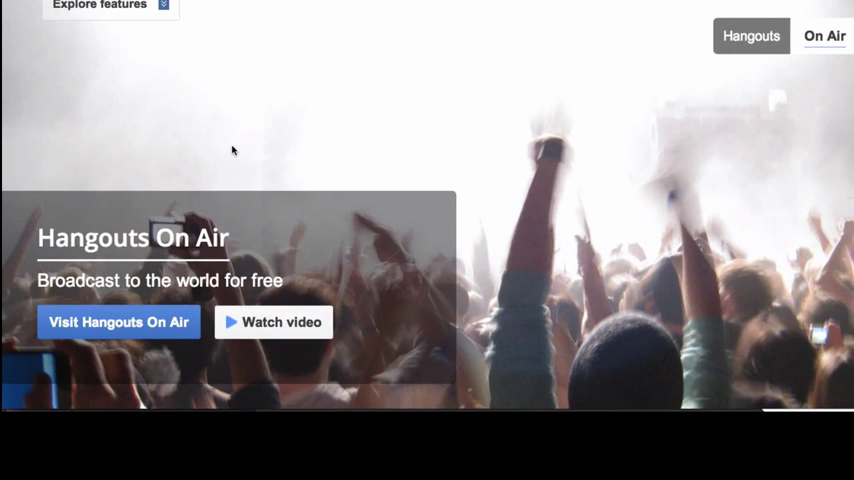
scroll(down, 3)
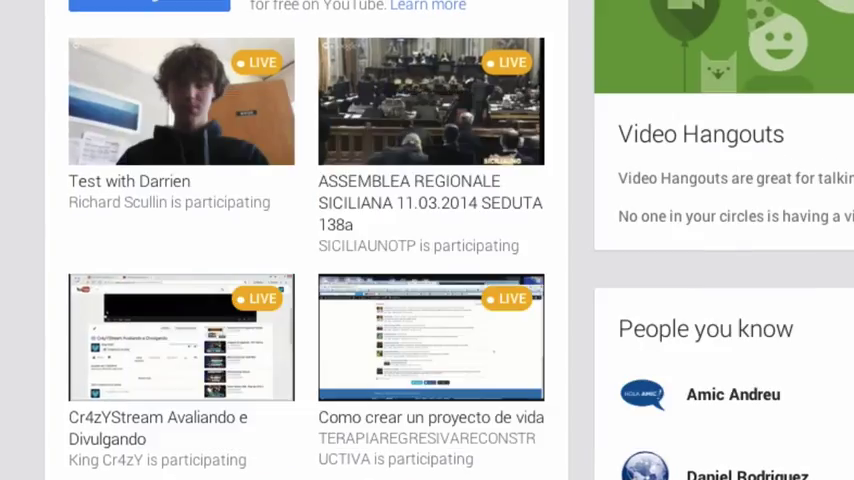
scroll(up, 3)
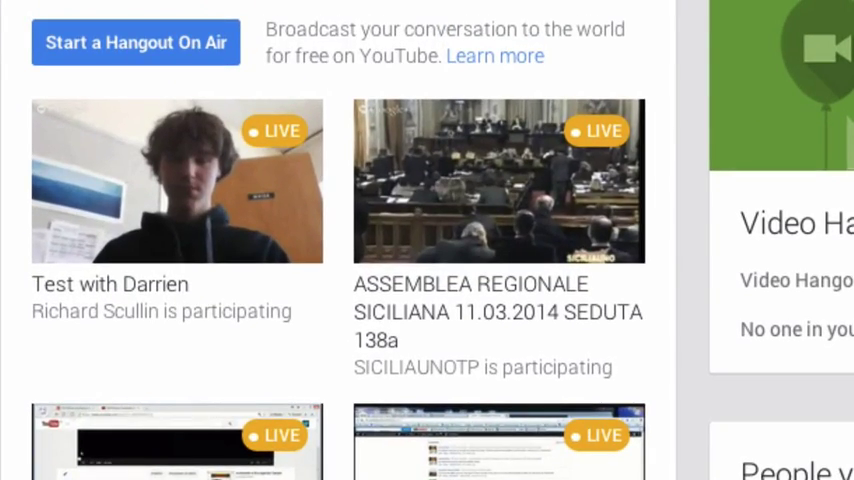
mouse_move(100, 52)
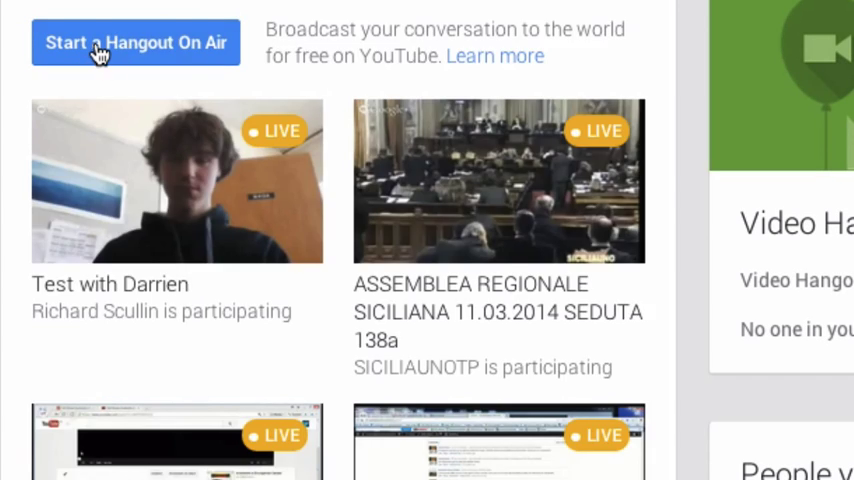
click(136, 42)
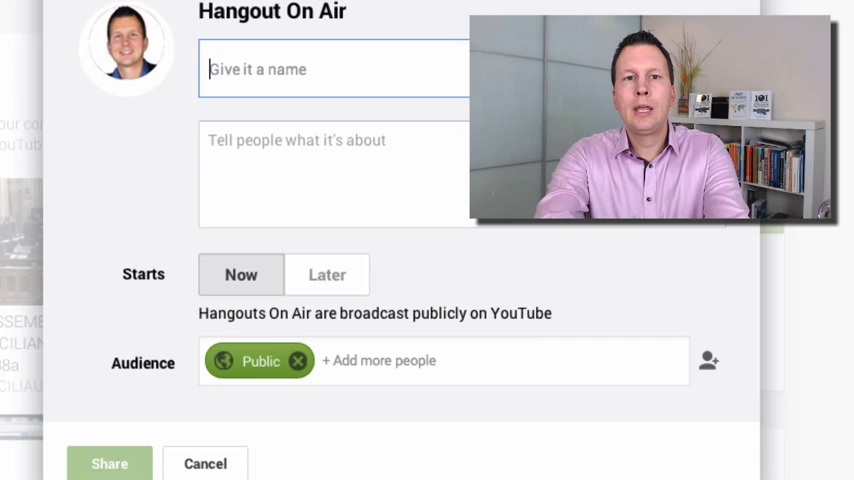
text(test 5)
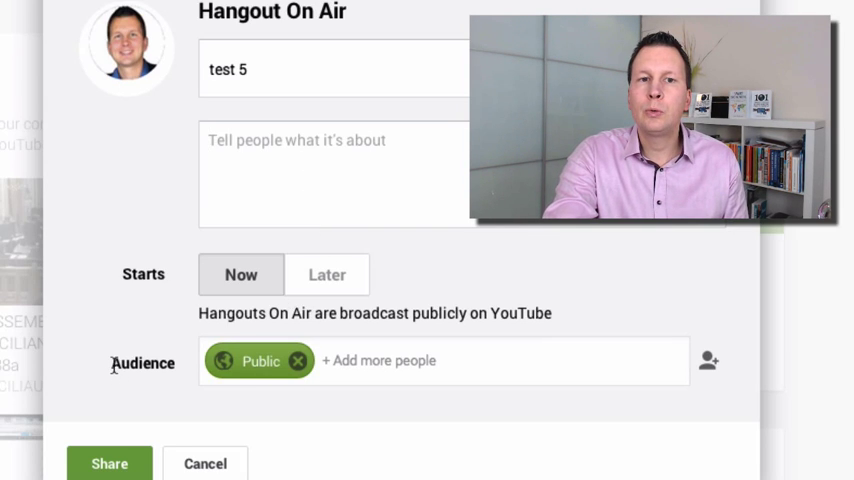
click(296, 360)
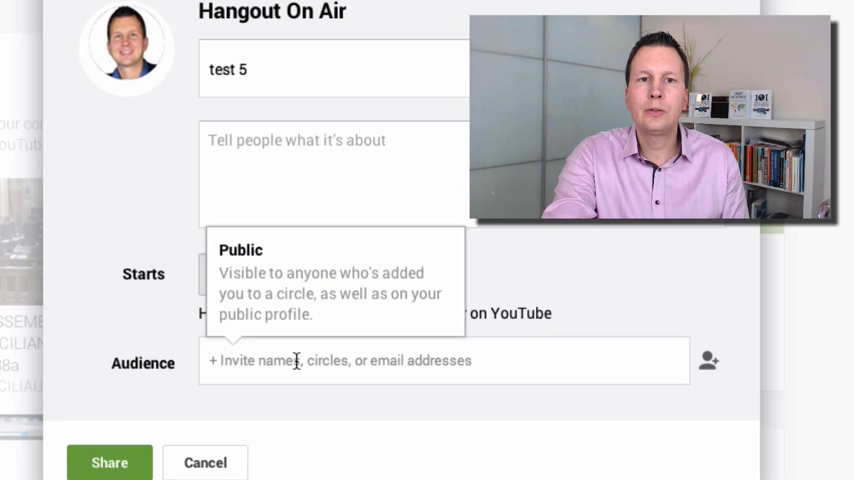
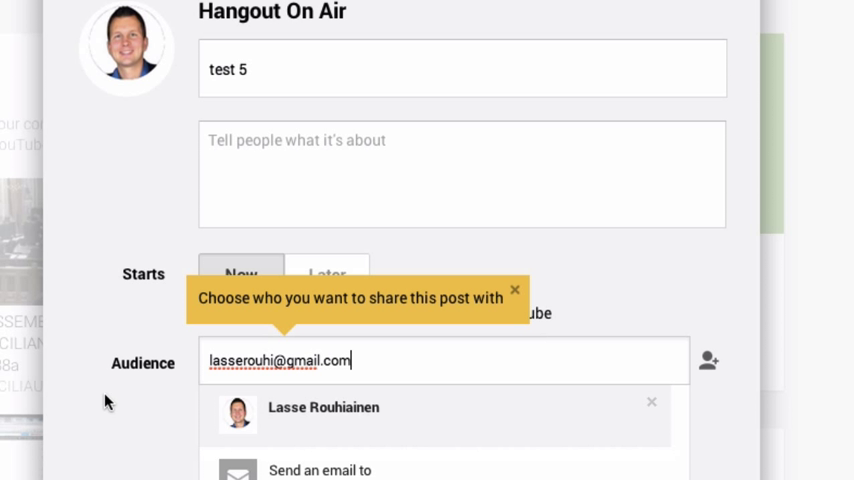
click(324, 408)
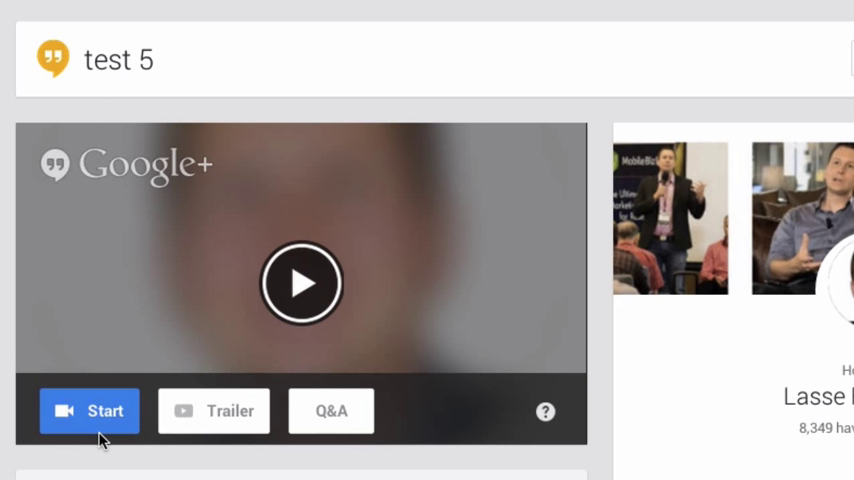
mouse_move(104, 410)
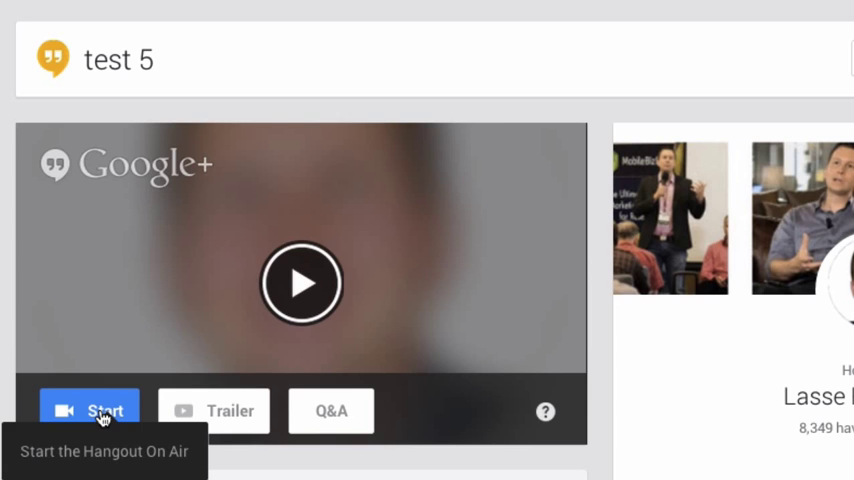
Start the 'test 5' Hangout On Air from its event page
click(88, 410)
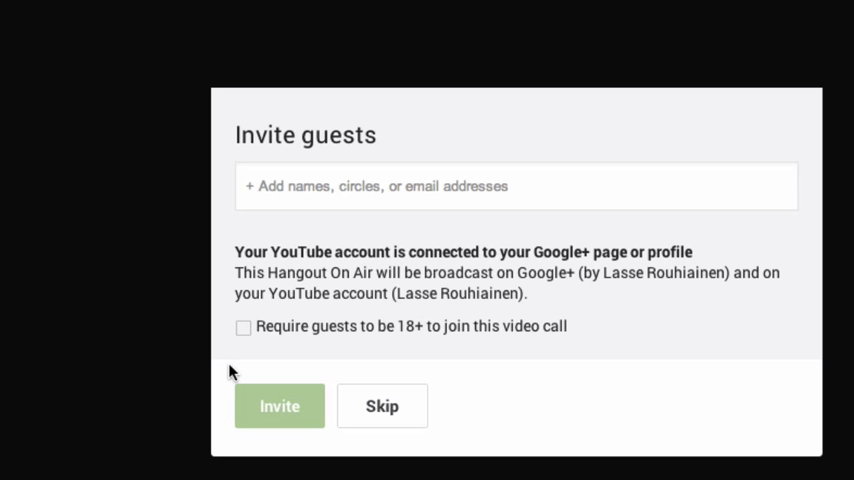
mouse_move(392, 380)
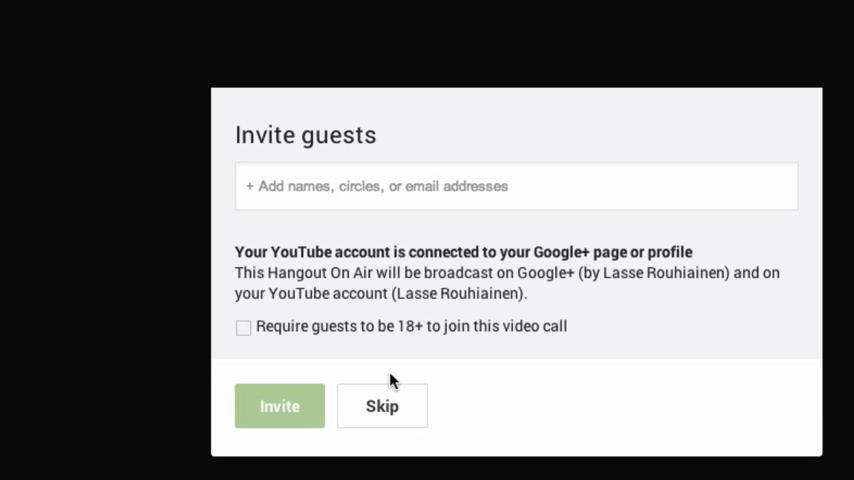
Skip the guest invitation and enter the hangout alone
click(382, 406)
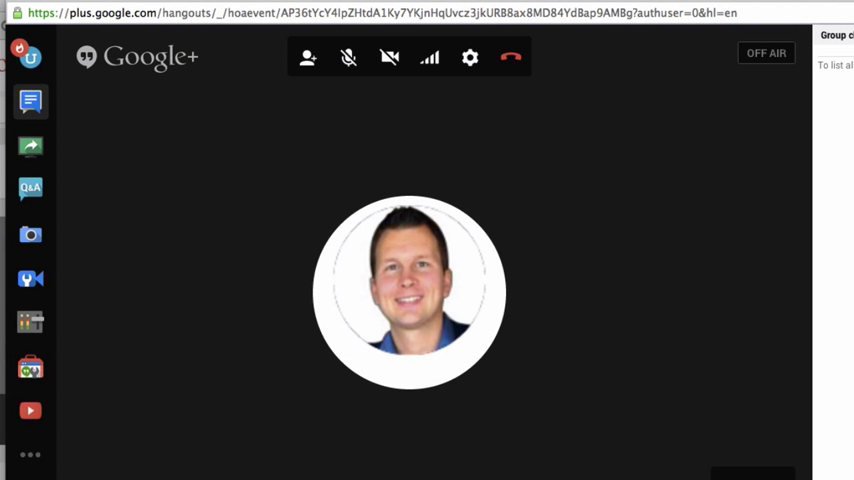
mouse_move(278, 270)
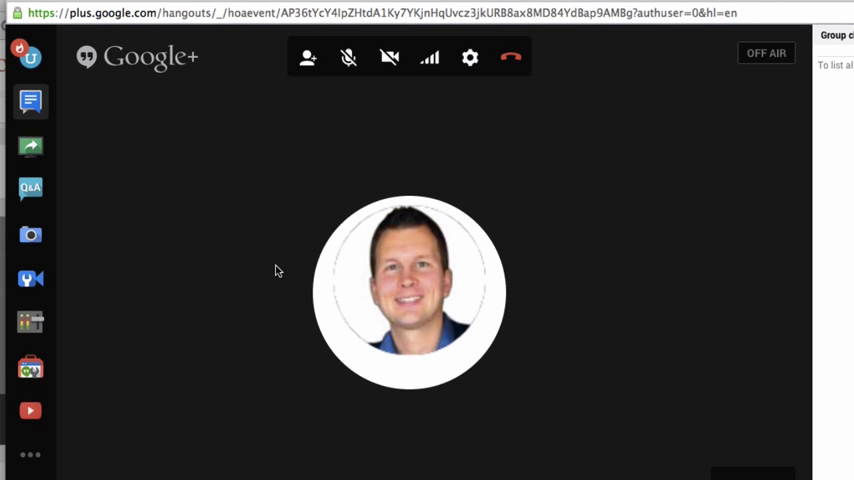
mouse_move(464, 184)
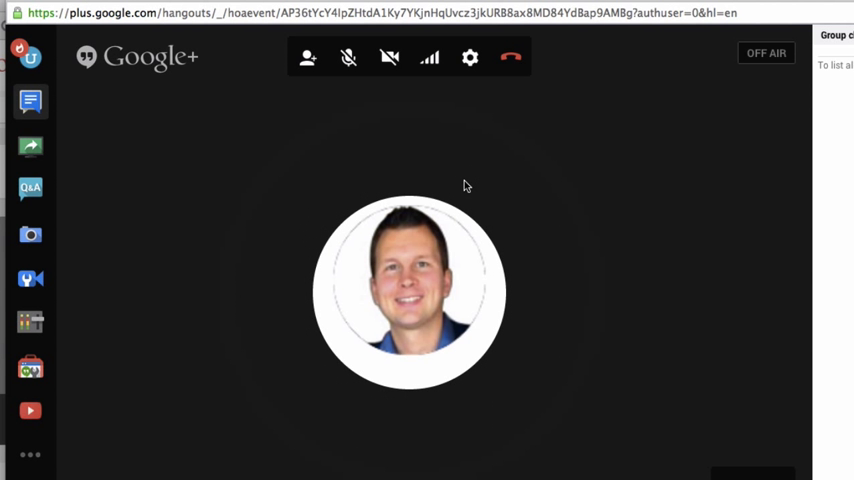
mouse_move(444, 108)
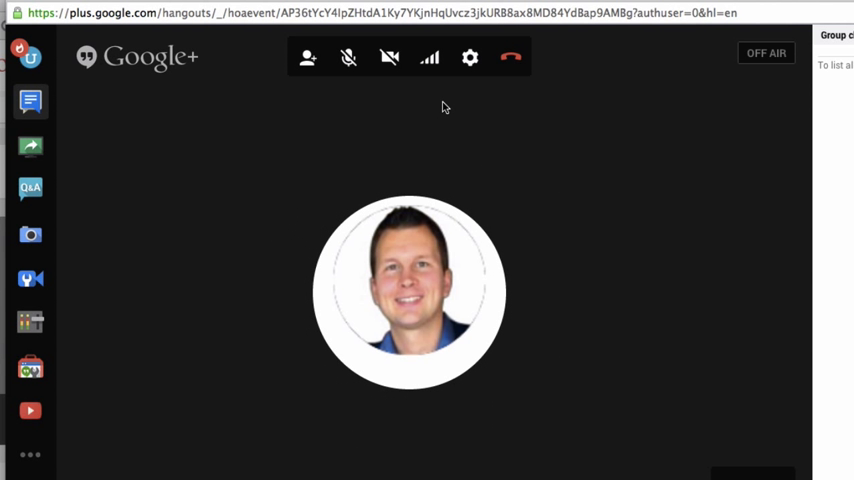
mouse_move(474, 80)
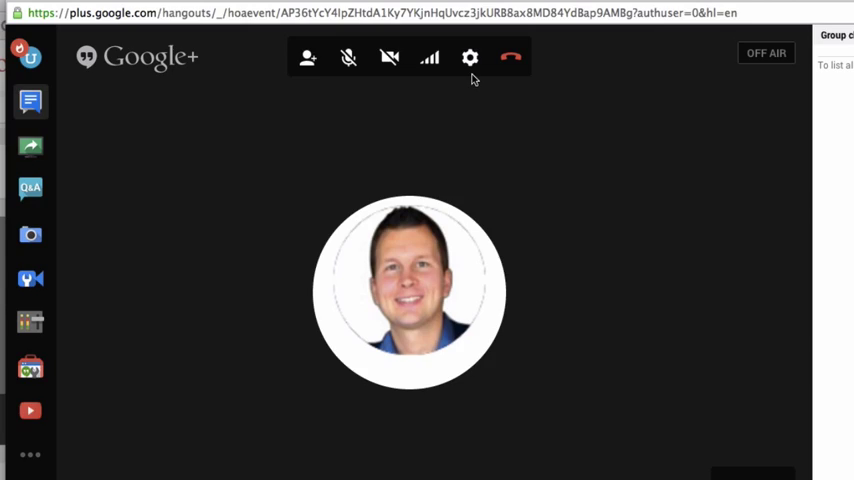
Review the Settings list for camera, microphone, speaker and quality-statistics options
click(470, 56)
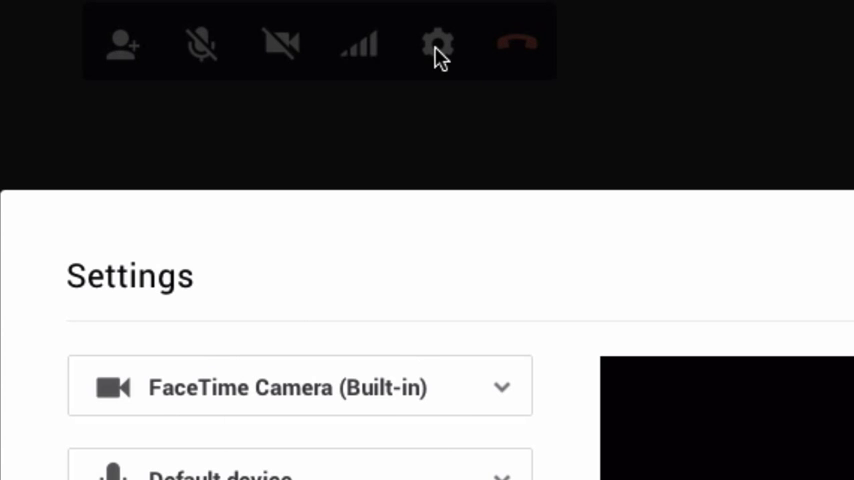
scroll(down, 3)
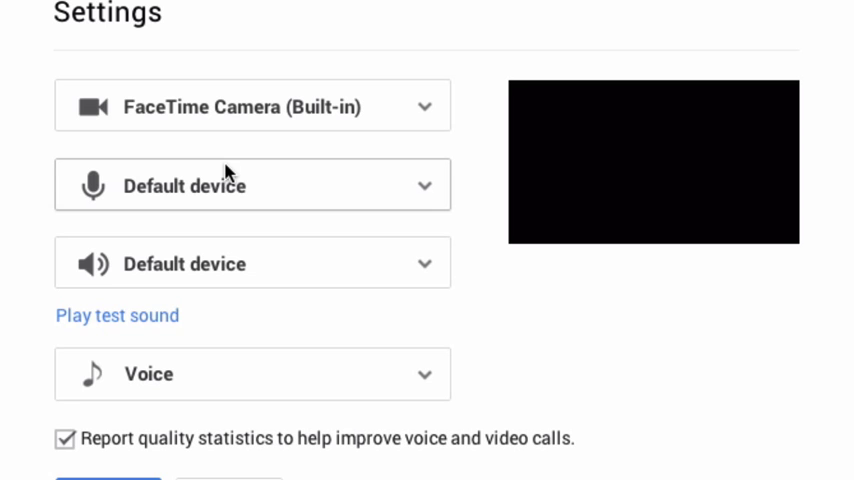
scroll(down, 3)
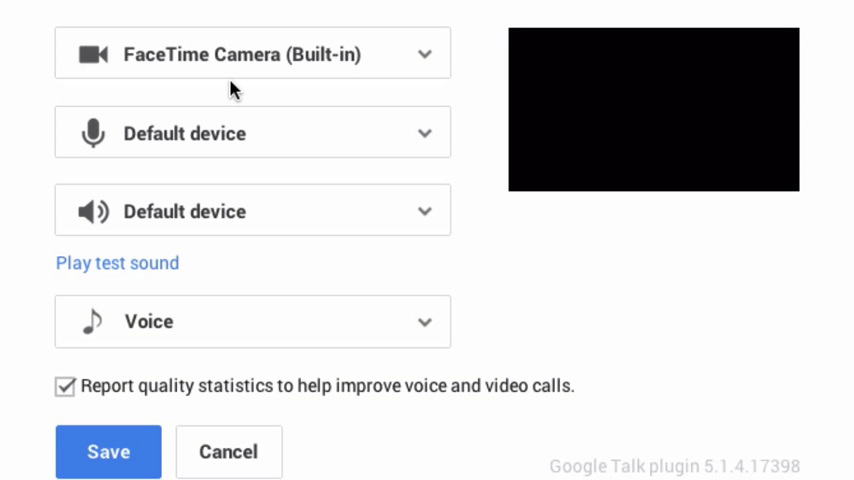
mouse_move(216, 138)
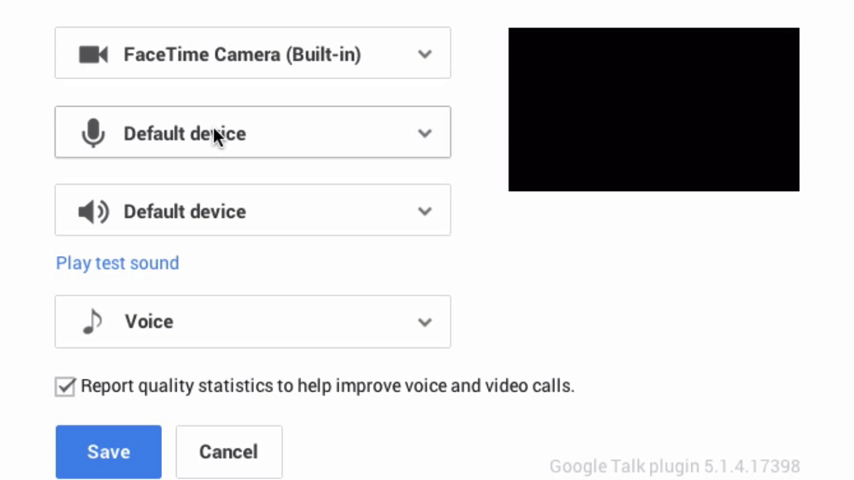
mouse_move(168, 184)
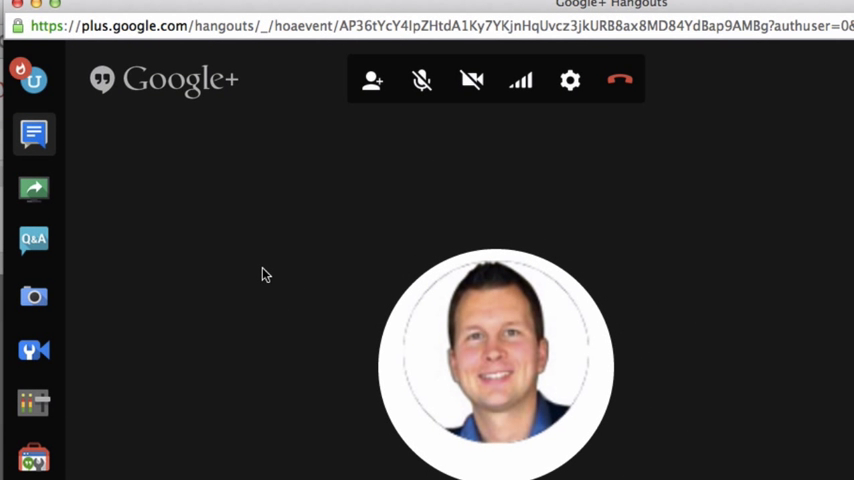
mouse_move(298, 52)
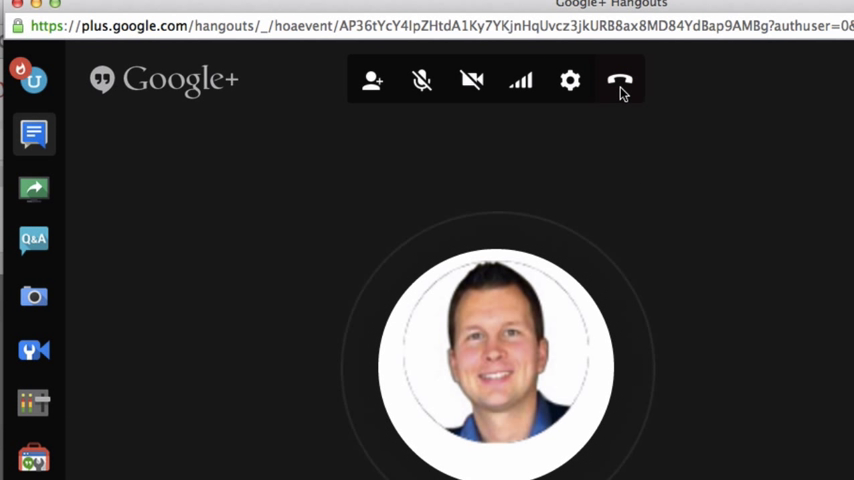
mouse_move(620, 80)
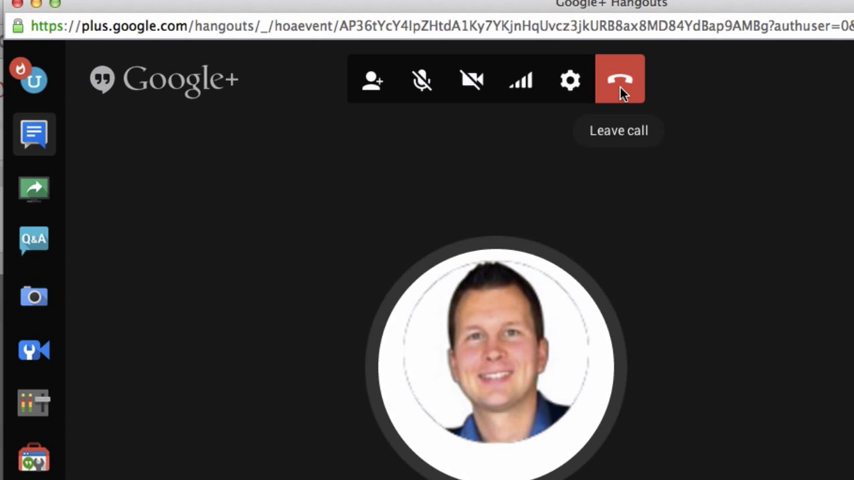